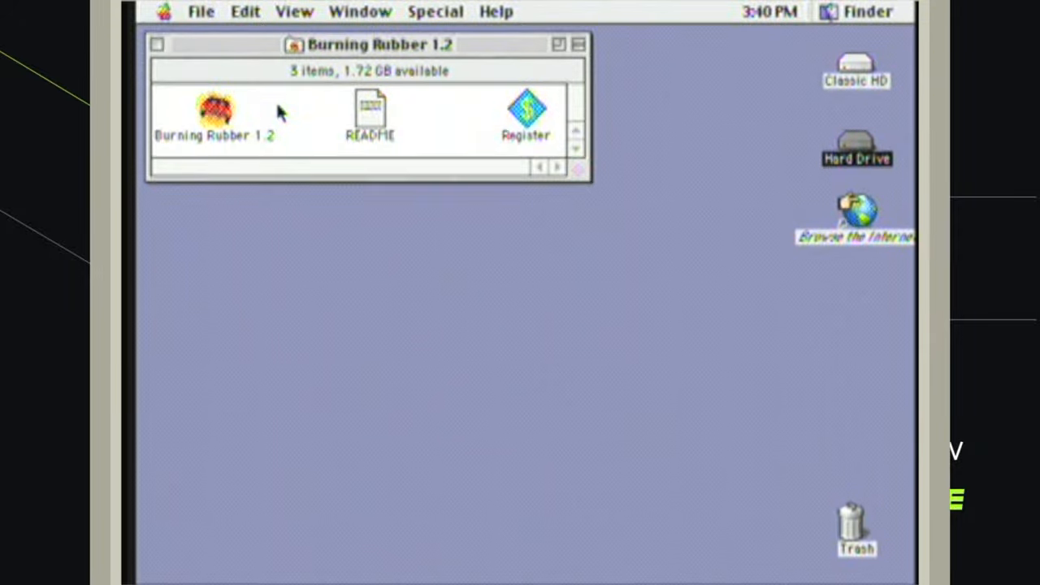
# Step: Launch Burning Rubber 1.2 from its Finder icon and start a new race
pyautogui.click(216, 114)
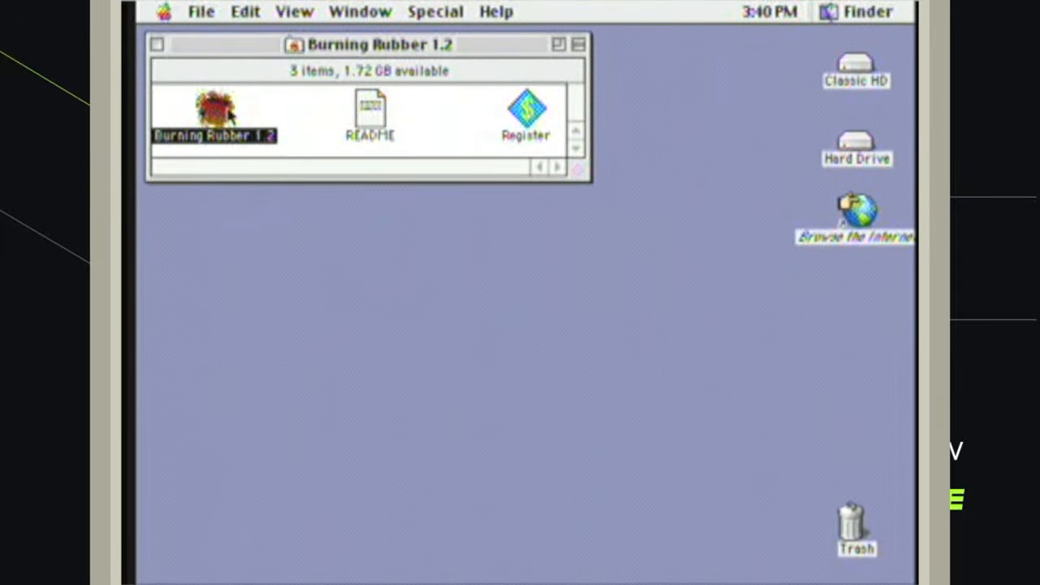
pyautogui.doubleClick(214, 109)
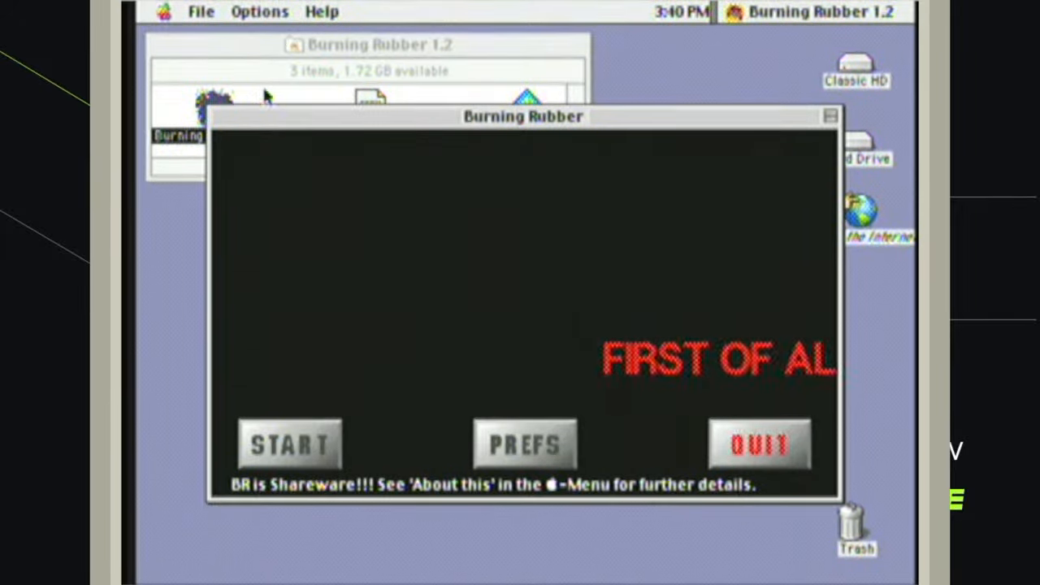
pyautogui.click(289, 444)
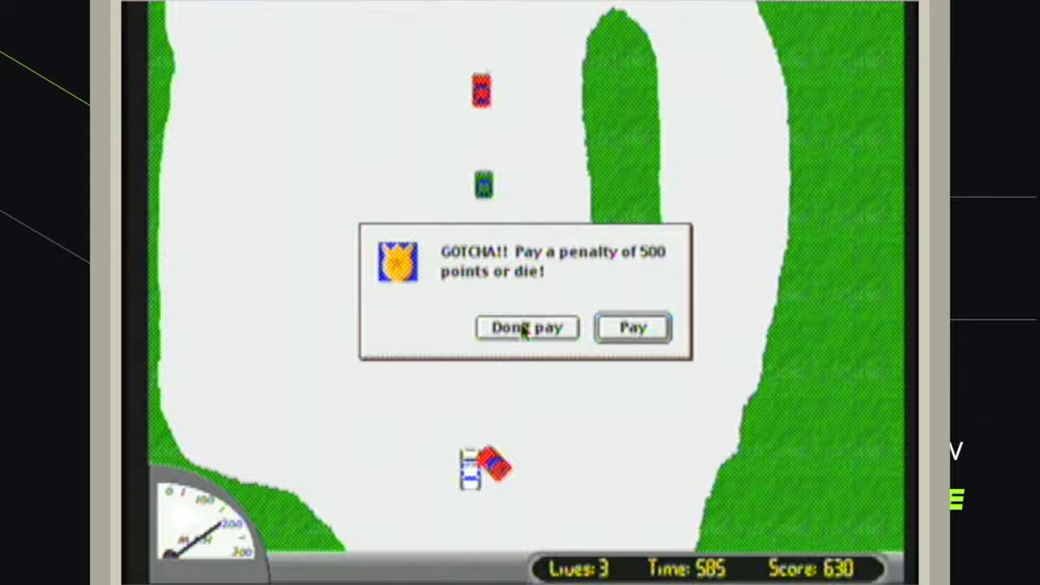
# Step: Answer the first GOTCHA 500-point penalty and continue racing onto the dirt road
pyautogui.click(526, 327)
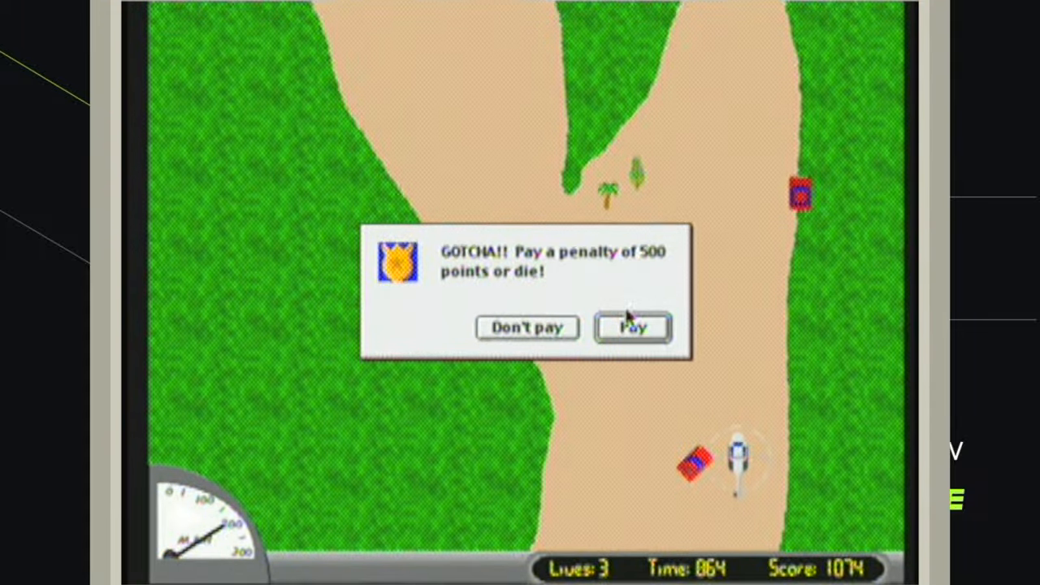
# Step: Dismiss the second penalty, then refuse the third with Don't pay, dropping to 2 lives
pyautogui.click(633, 327)
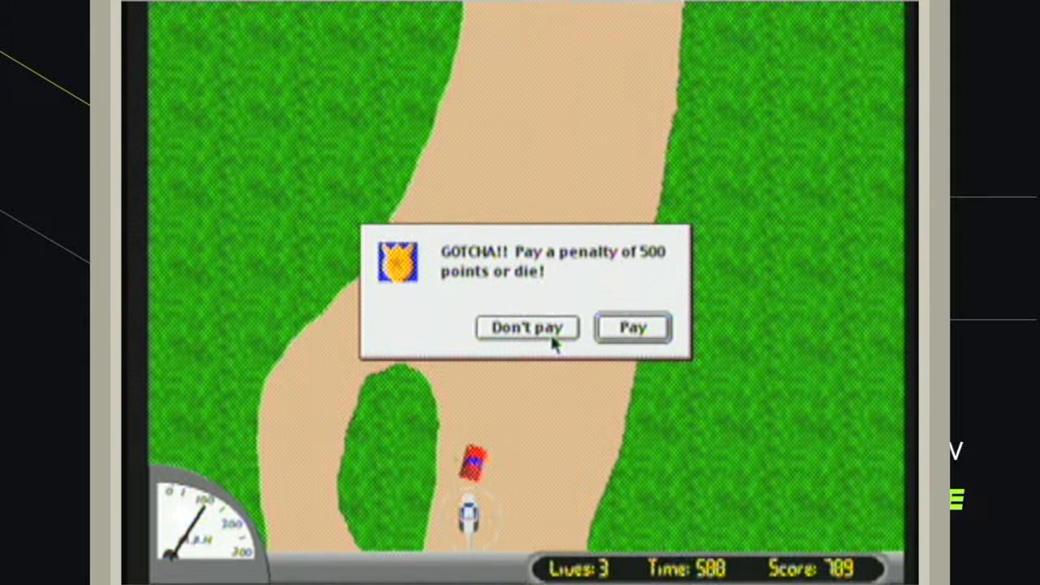
pyautogui.click(527, 327)
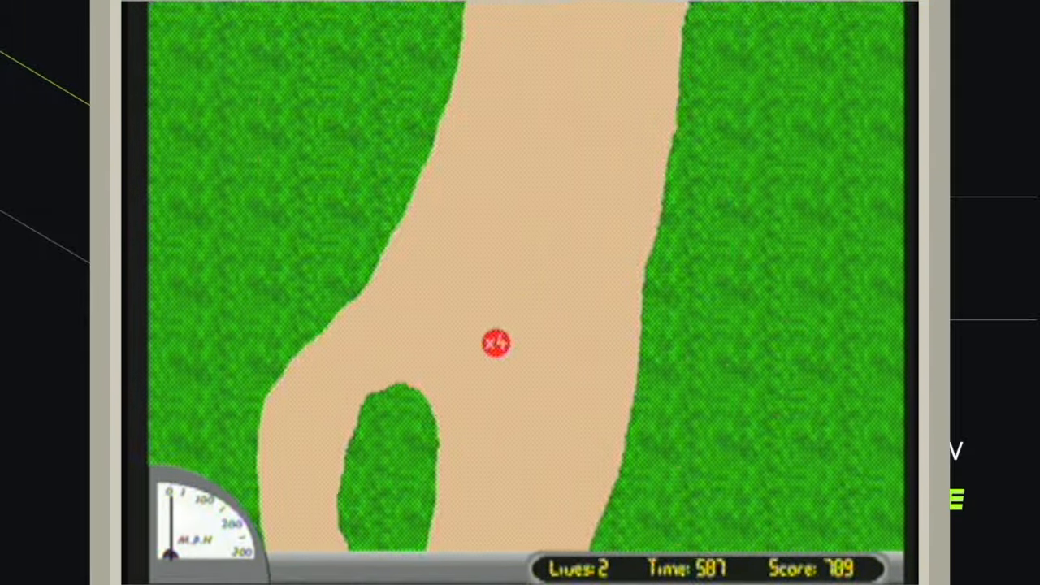